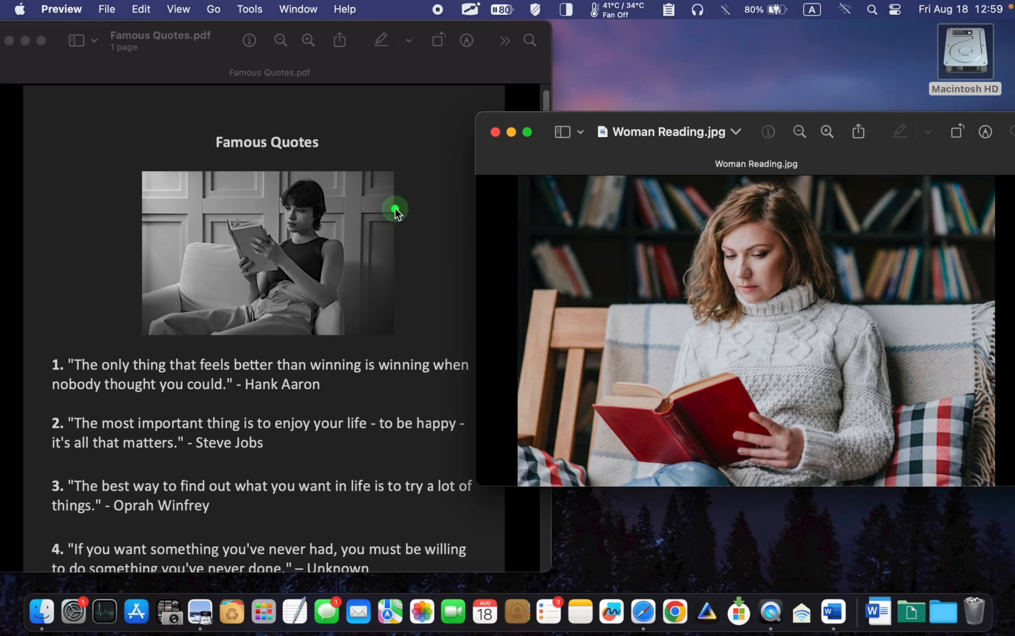
mouse_move(371, 252)
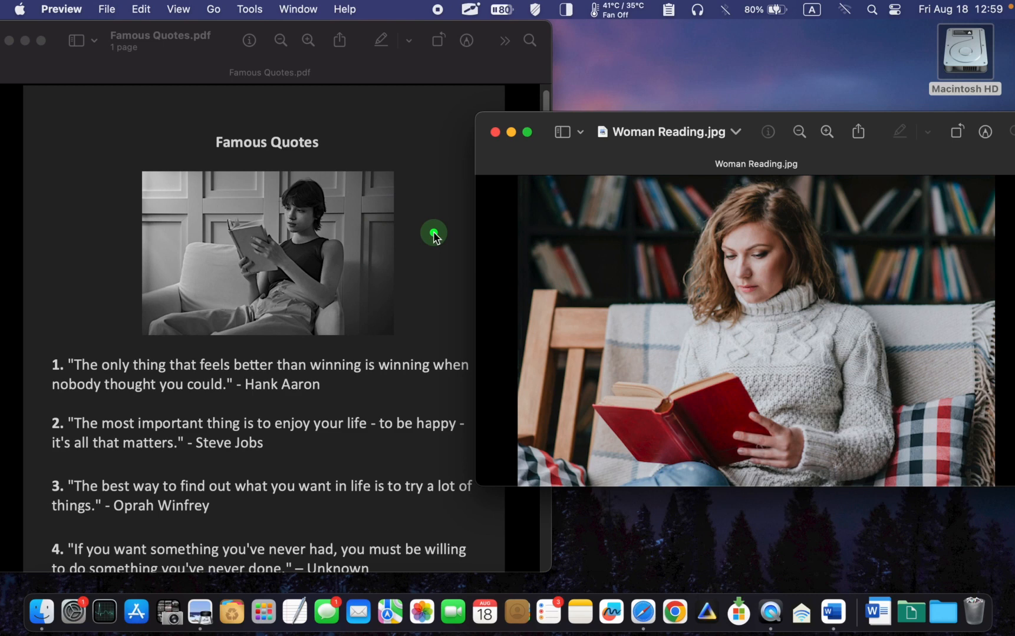
mouse_move(688, 325)
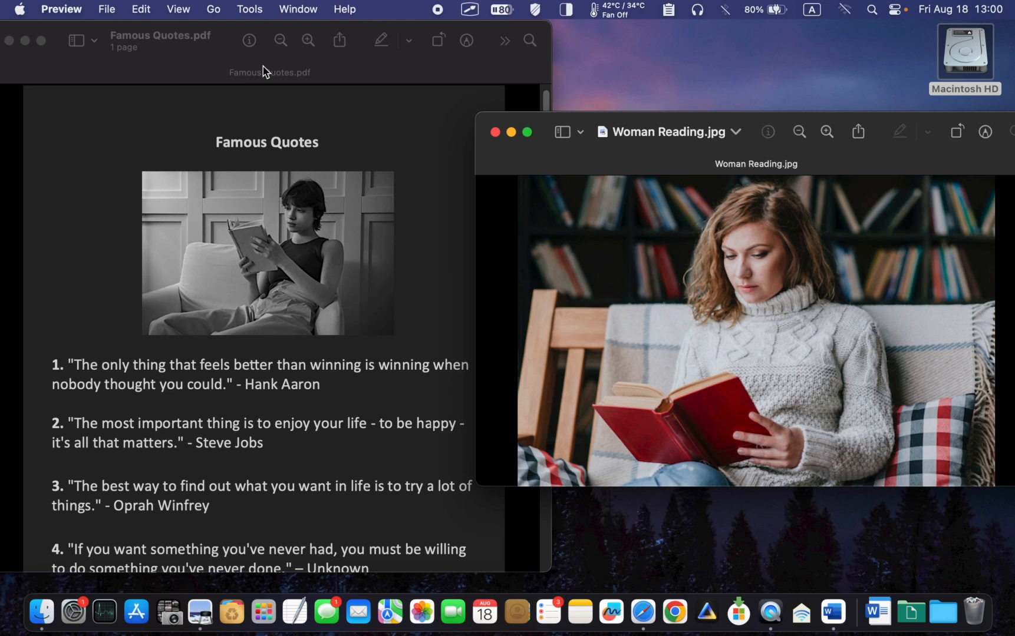
- Select and copy the whole color Woman Reading photo for pasting into the quotes PDF
click(140, 9)
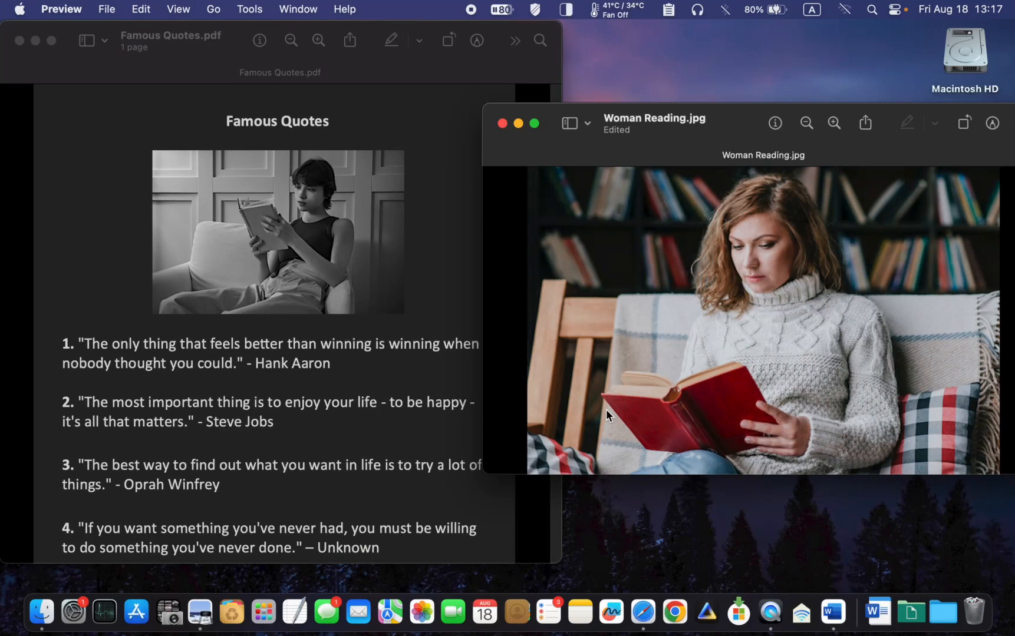
mouse_move(693, 384)
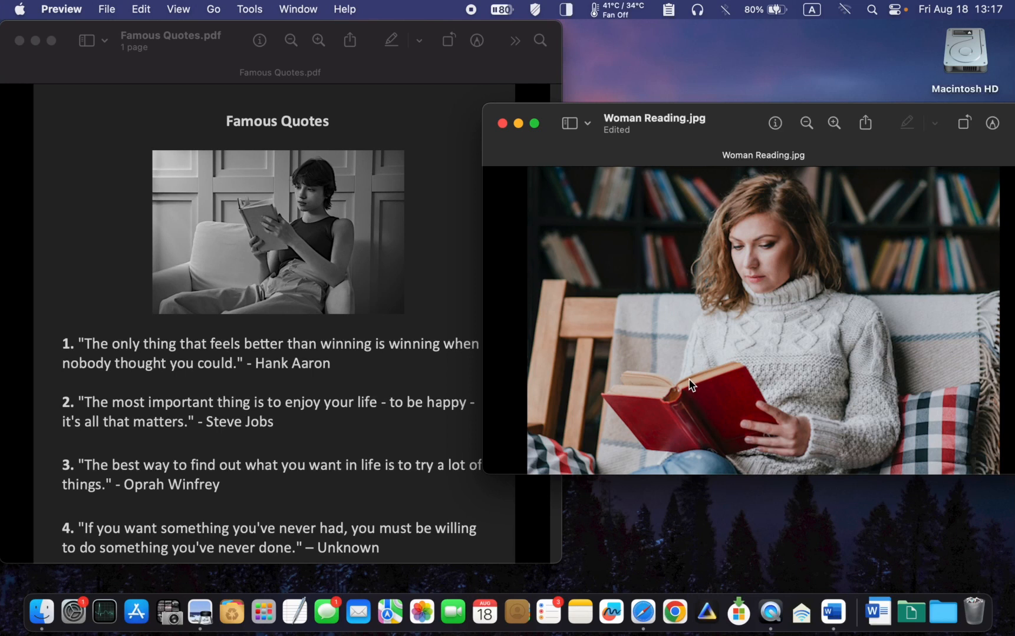
mouse_move(685, 381)
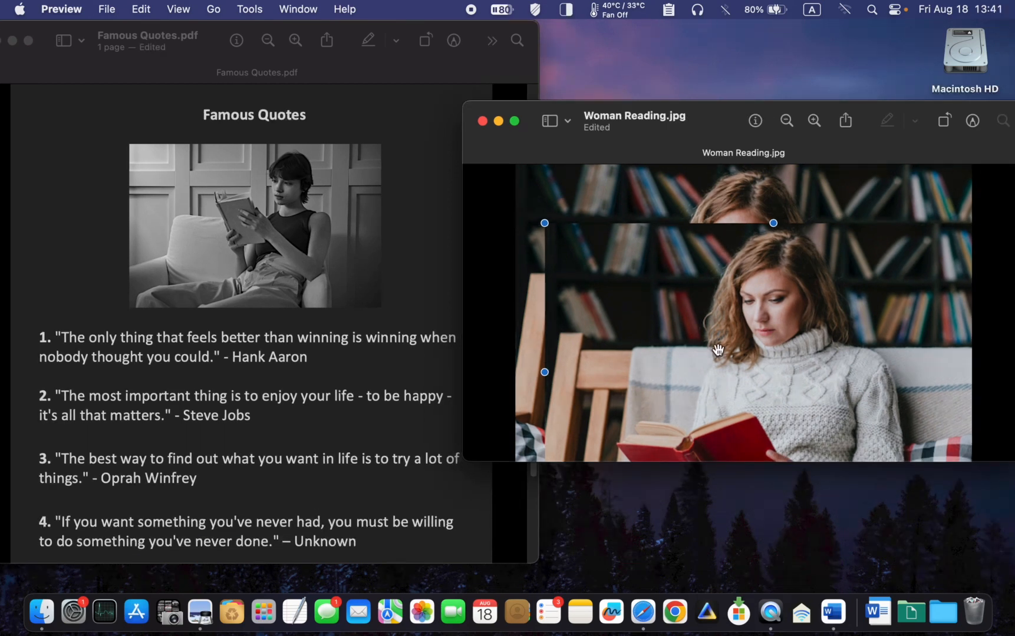
mouse_move(723, 319)
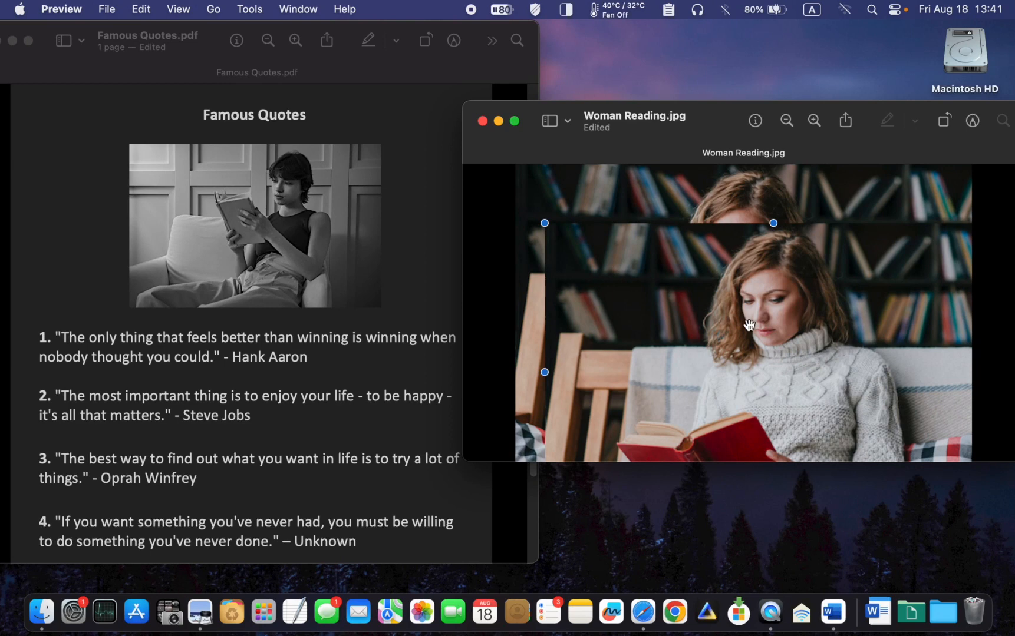
mouse_move(417, 190)
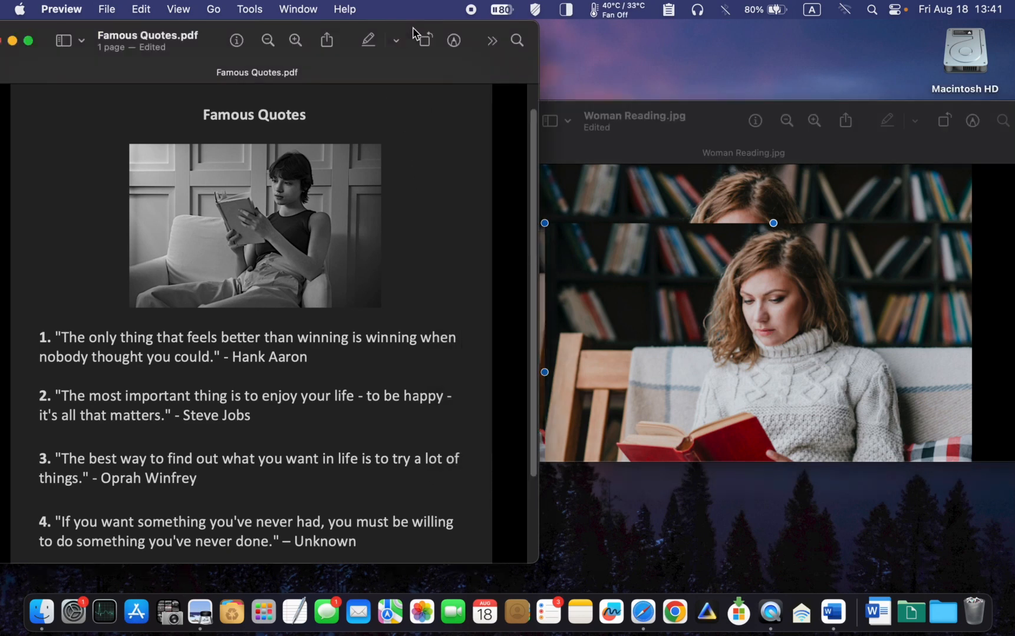
mouse_move(352, 286)
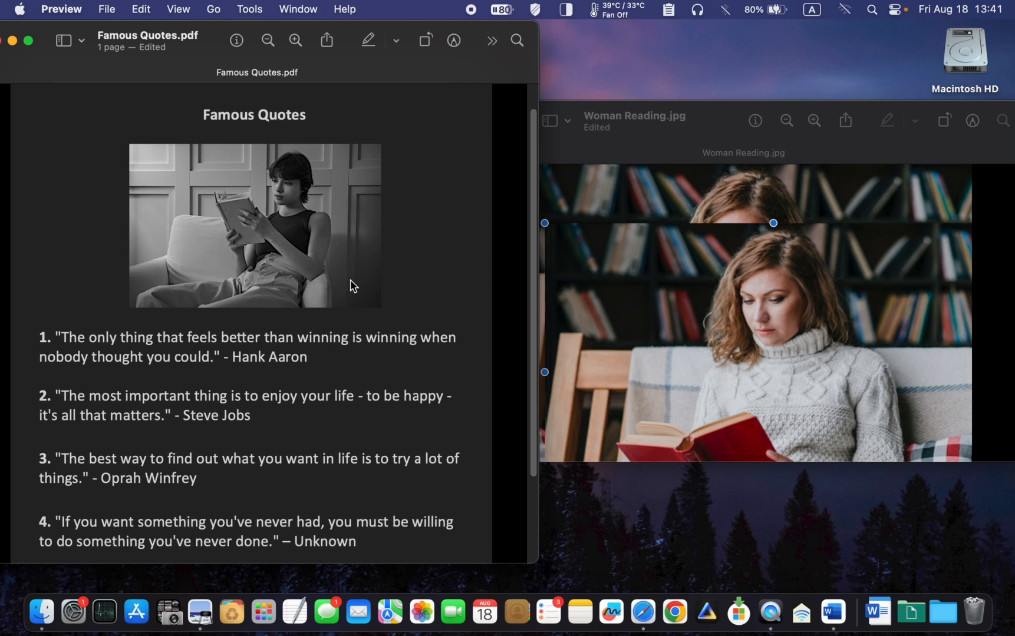
mouse_move(352, 330)
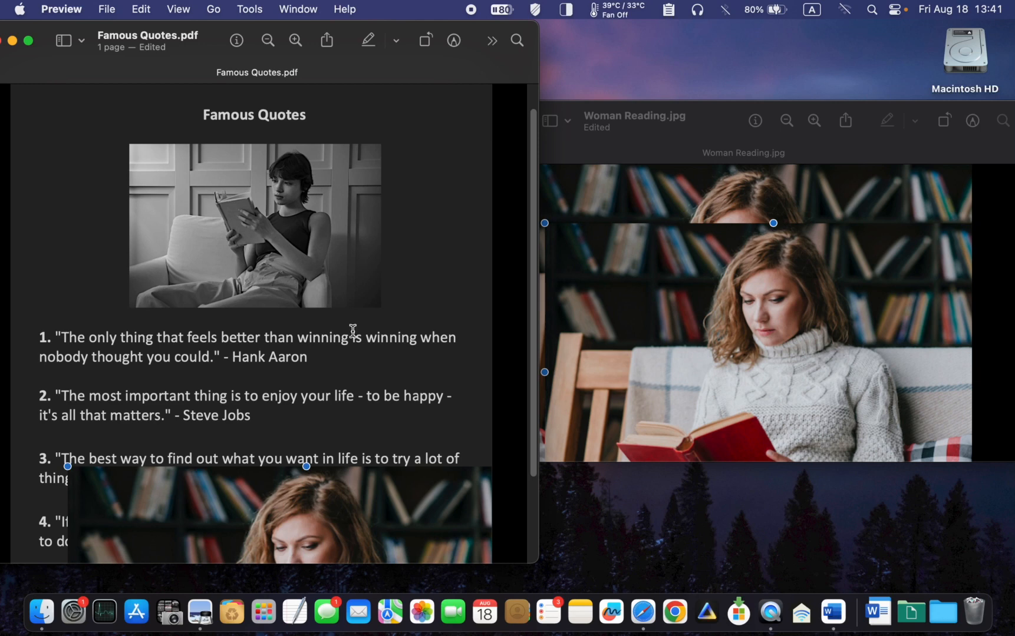
- Drag the color photo over the black-and-white picture and save the Famous Quotes PDF
drag(307, 466, 337, 272)
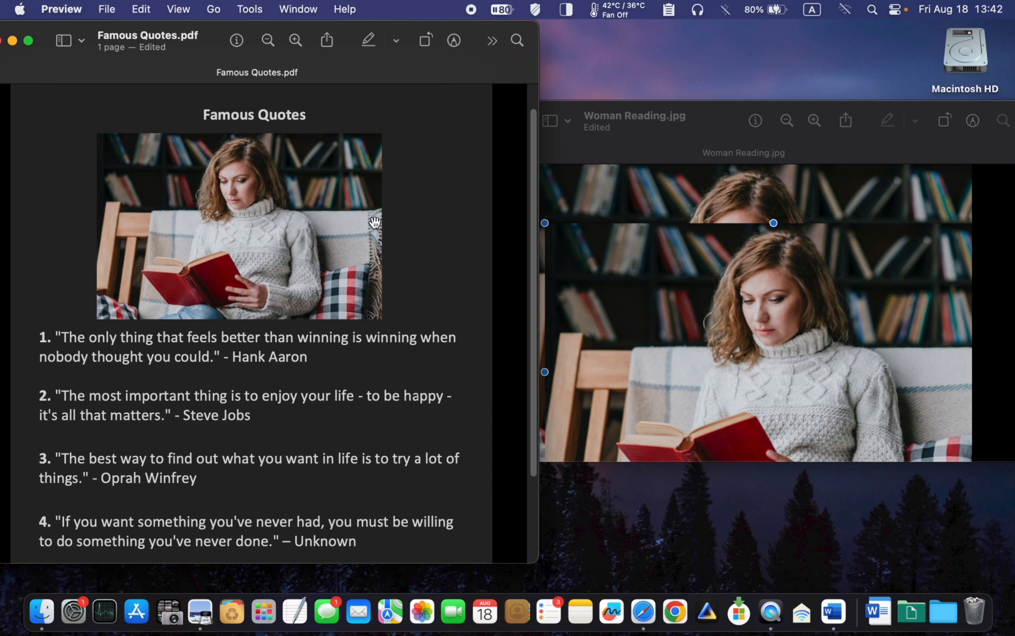
click(106, 9)
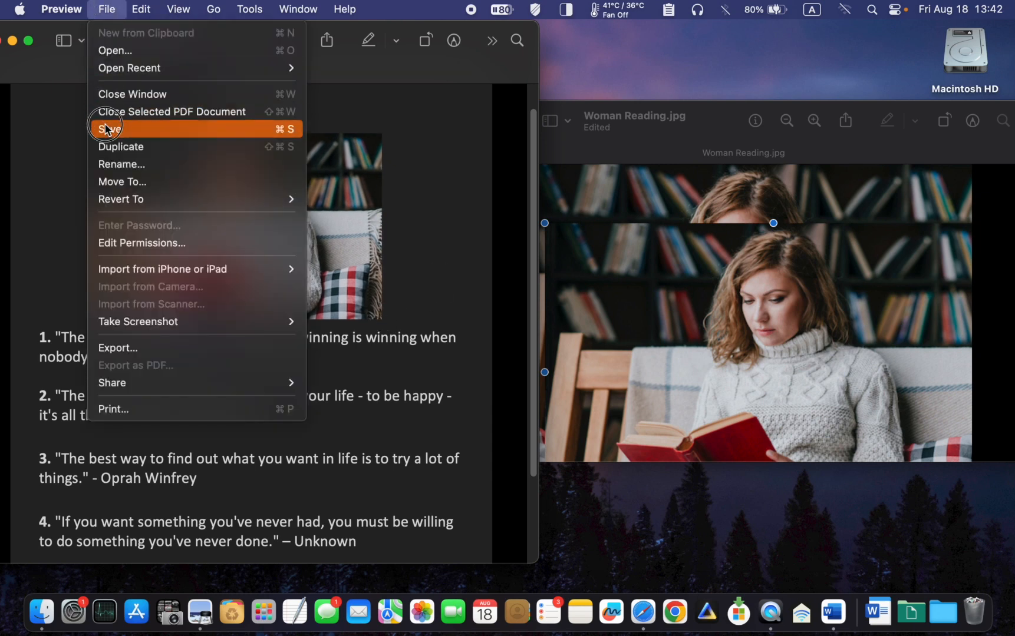